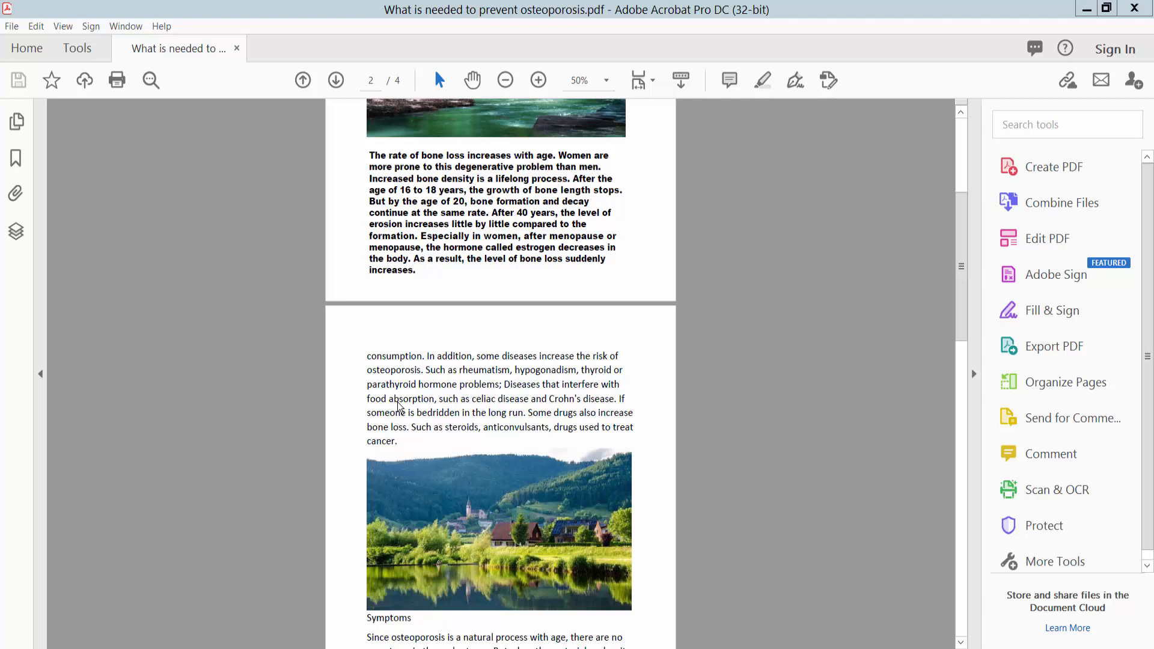
{"action": "mouse_move", "coordinate": [419, 394]}
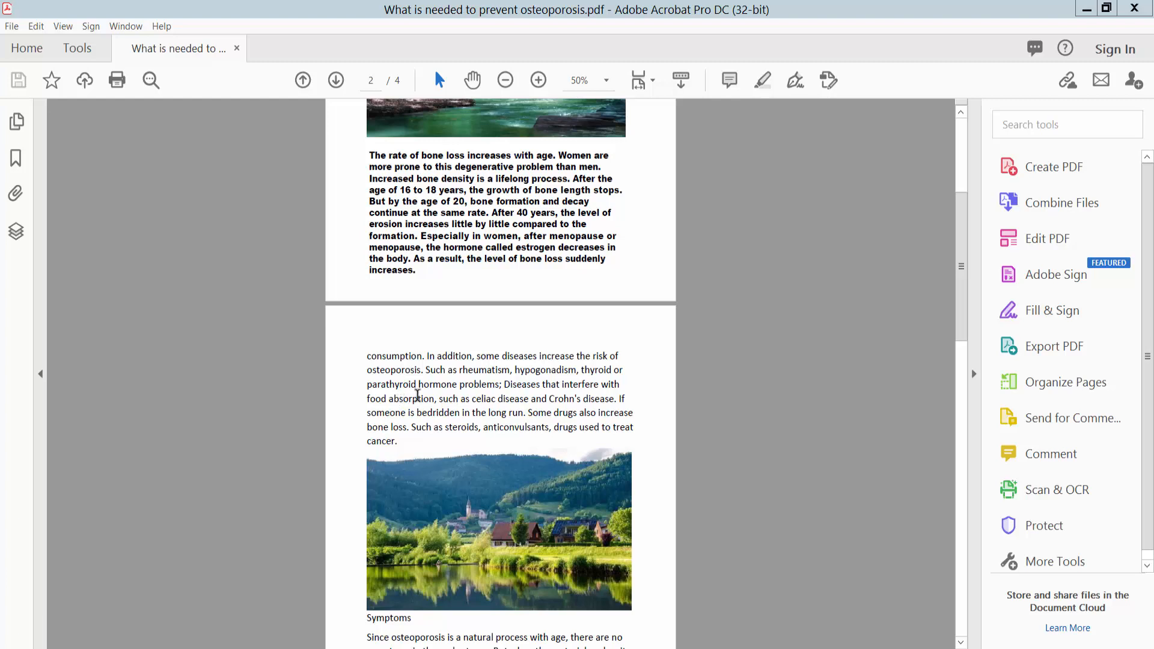
{"action": "mouse_move", "coordinate": [647, 137]}
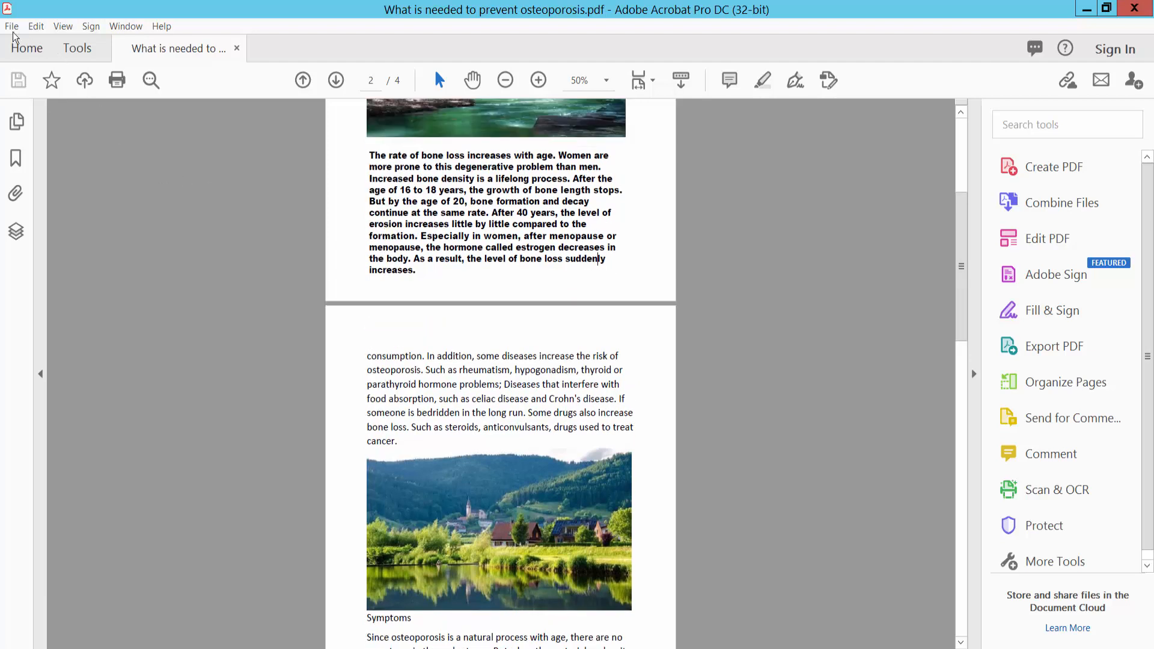
Open the Print dialog from the File menu with Adobe PDF as printer
{"action": "left_click", "coordinate": [10, 27]}
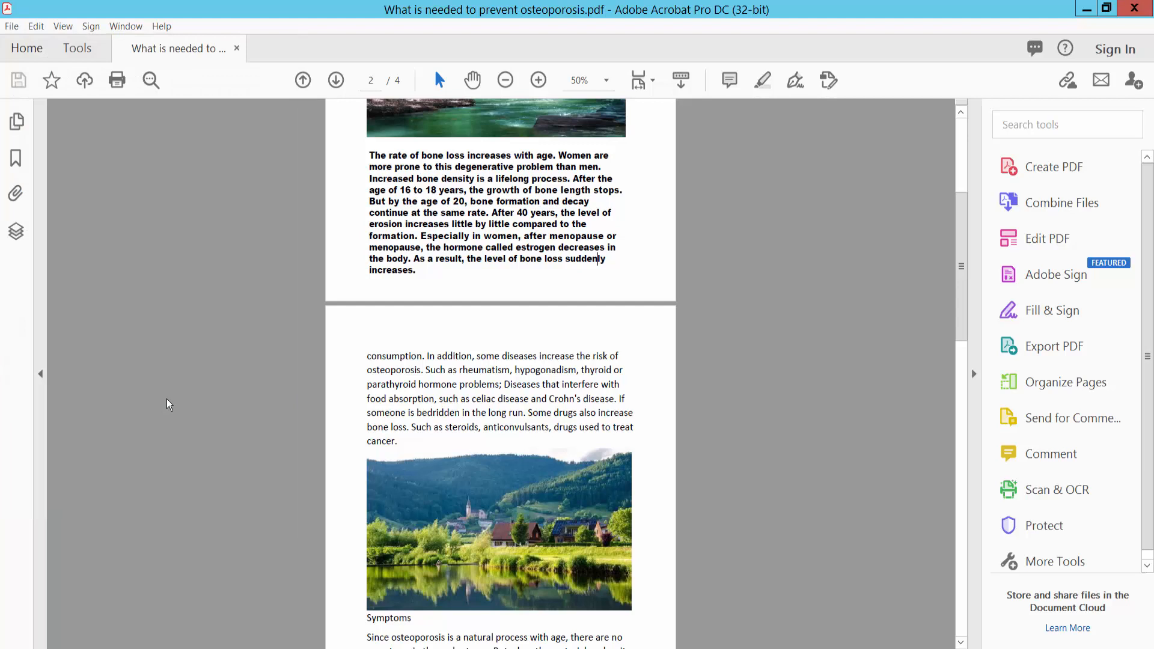
{"action": "left_click", "coordinate": [117, 80]}
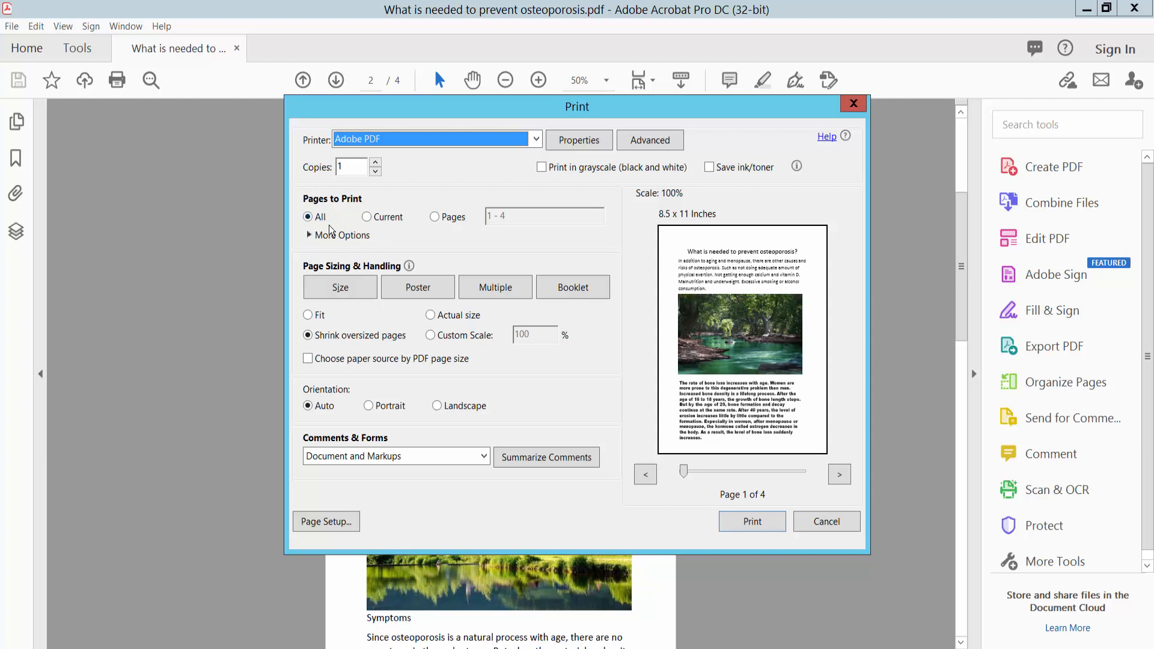
{"action": "mouse_move", "coordinate": [558, 416]}
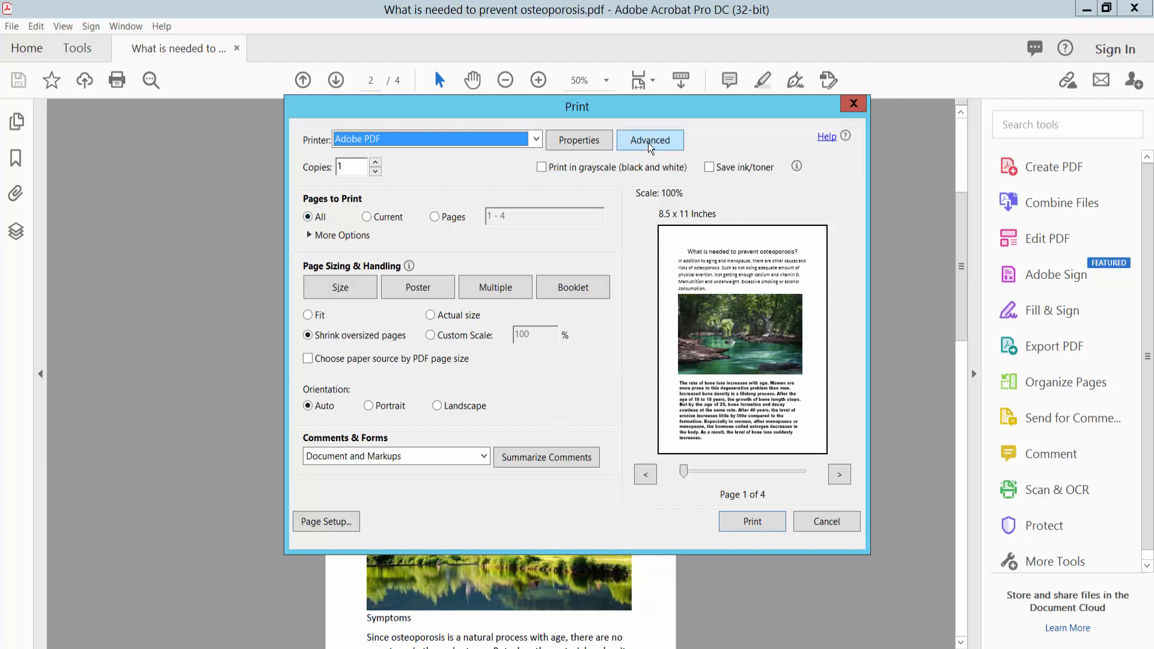
In Advanced Print Setup, disable trim, bleed and registration marks and confirm
{"action": "left_click", "coordinate": [649, 140]}
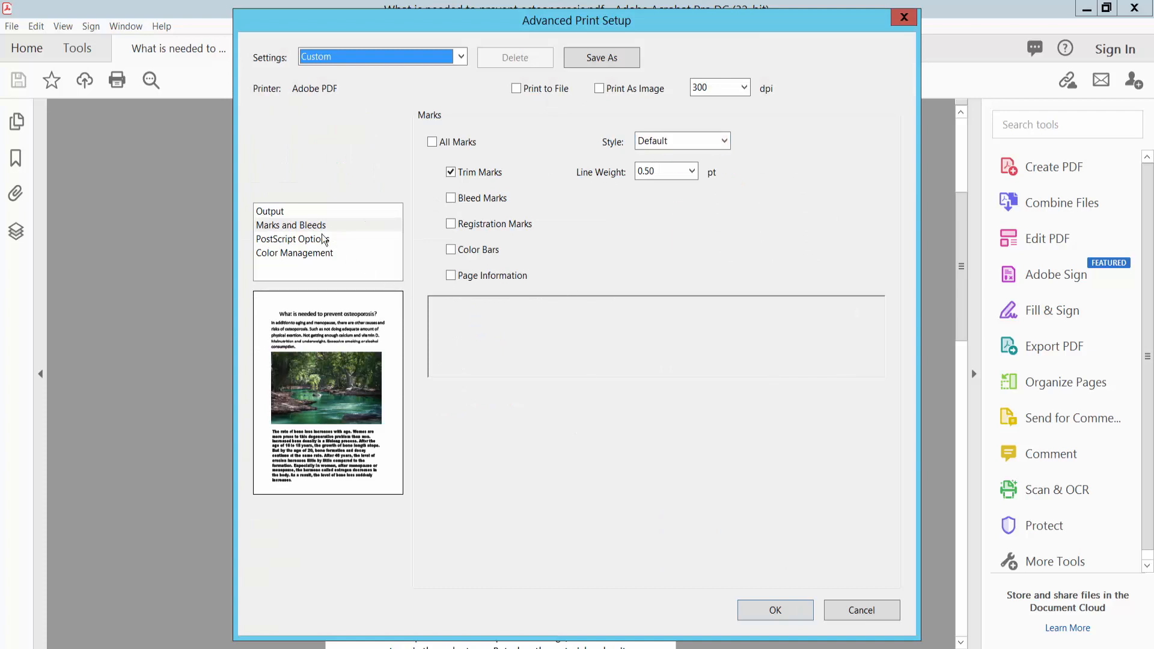
{"action": "left_click", "coordinate": [450, 172]}
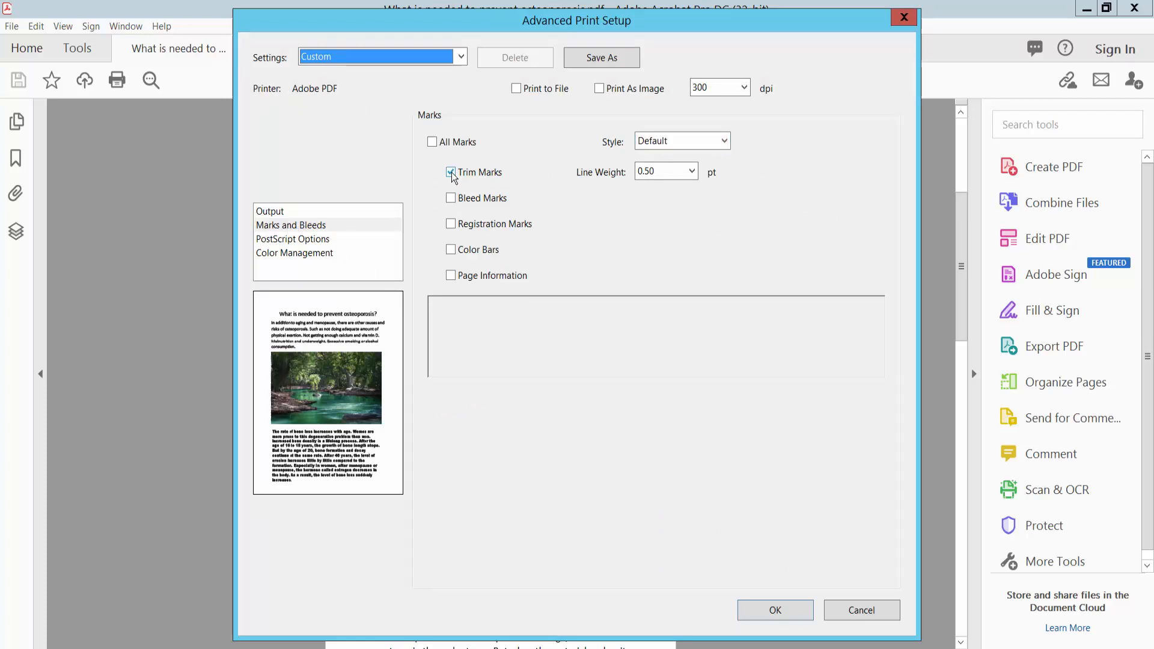
{"action": "left_click", "coordinate": [451, 172]}
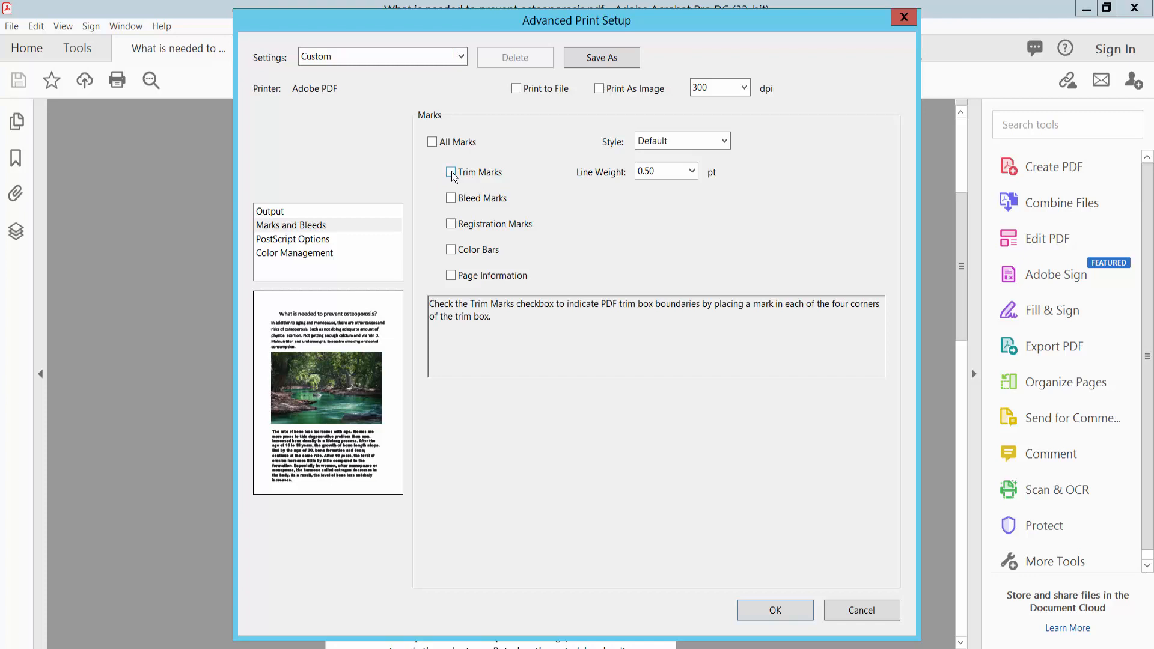
{"action": "left_click", "coordinate": [450, 198]}
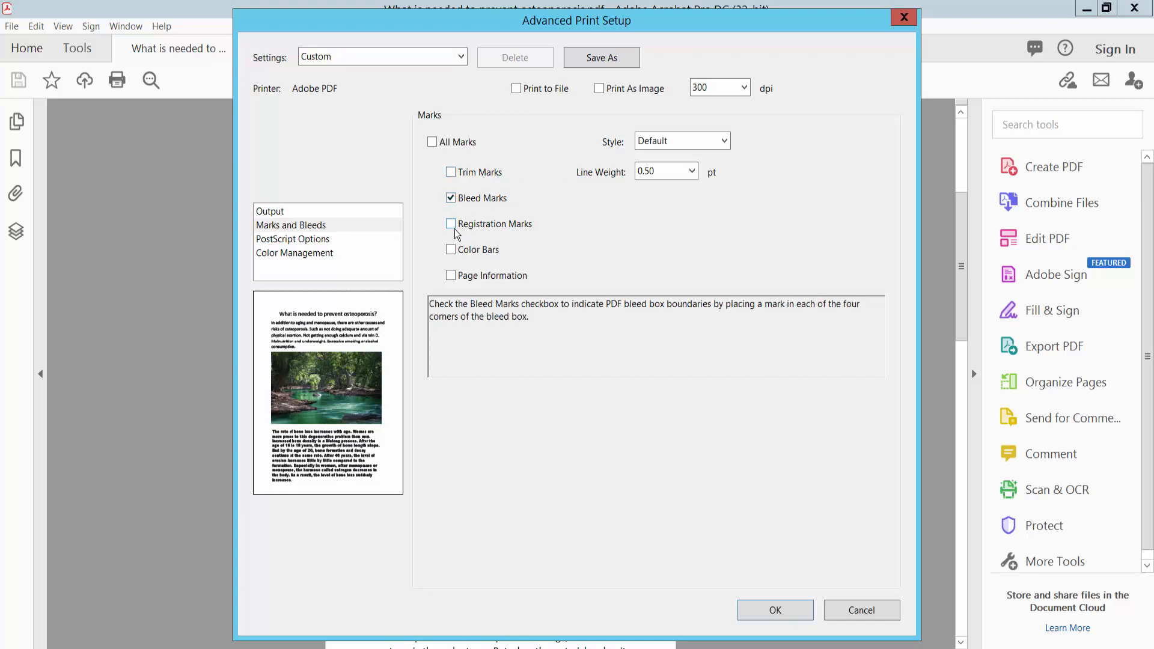
{"action": "left_click", "coordinate": [450, 224]}
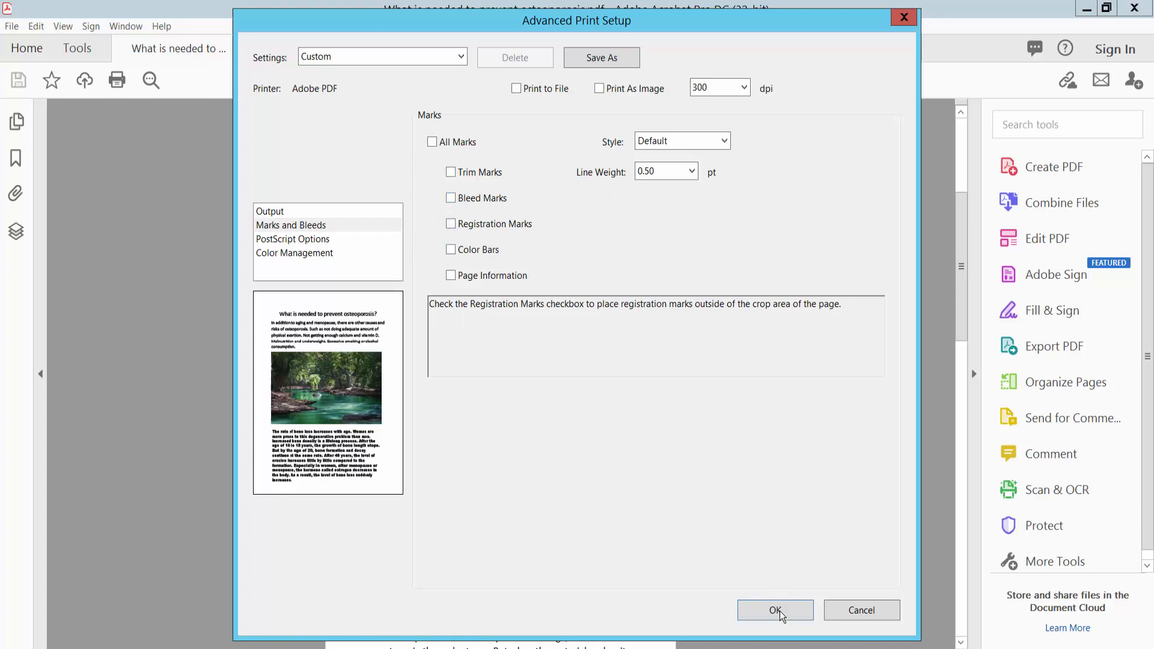
{"action": "left_click", "coordinate": [775, 610]}
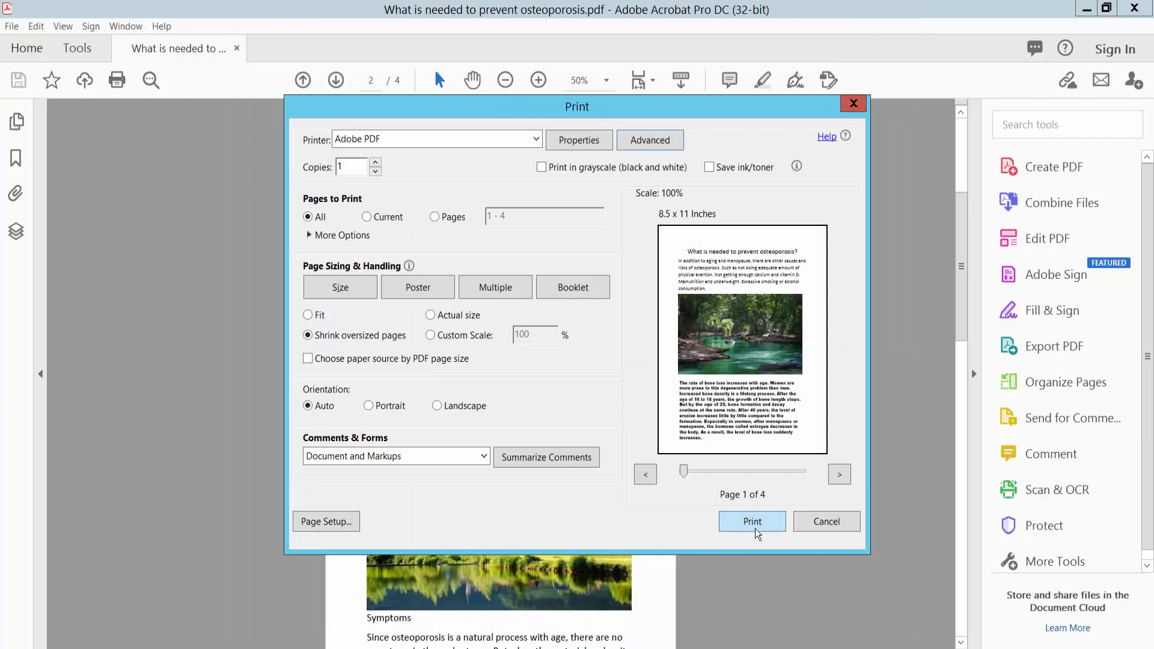
Print to a new PDF named 'What is needed to prevent osteoporosis85' on the Desktop
{"action": "left_click", "coordinate": [752, 521]}
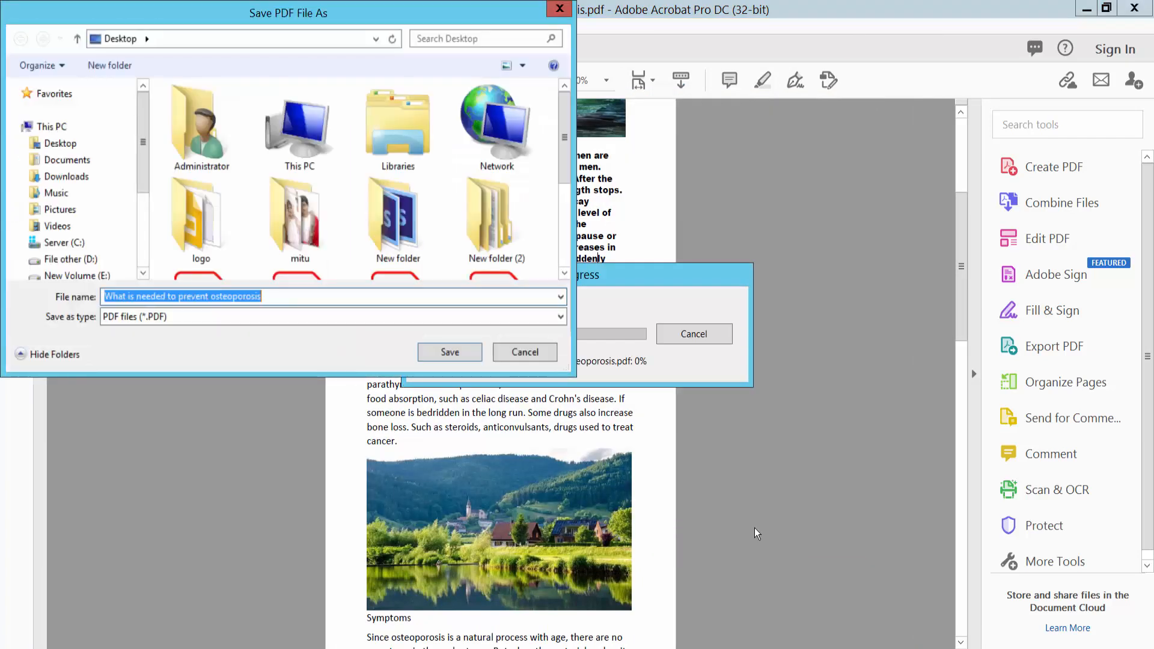
{"action": "left_click", "coordinate": [285, 296]}
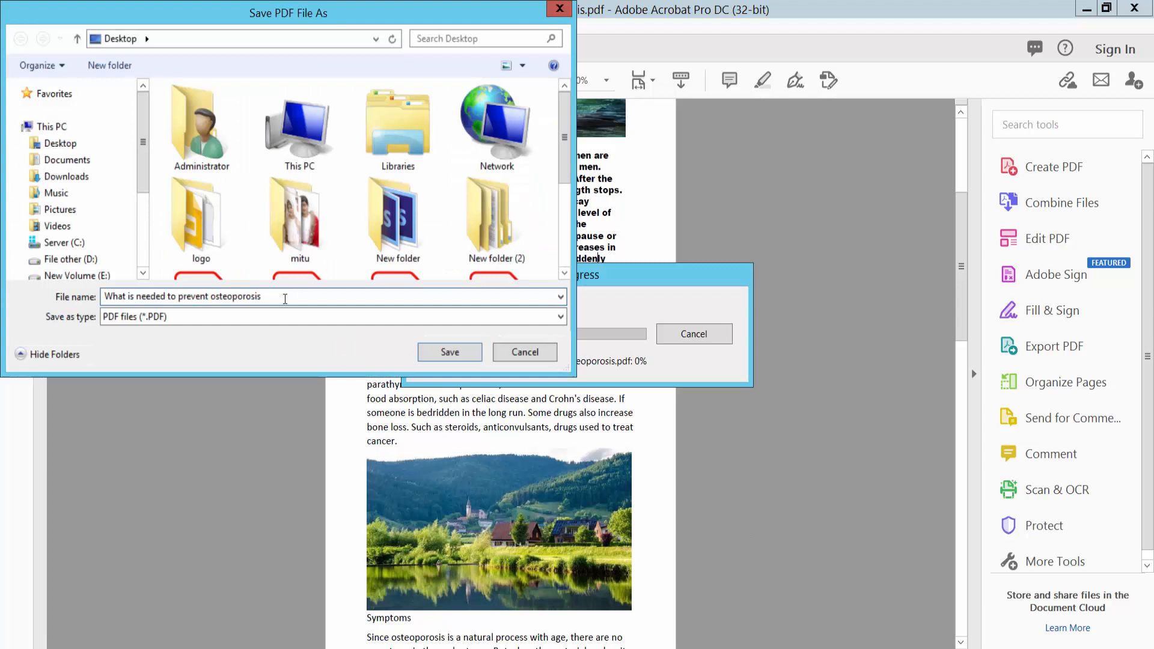
{"action": "type", "text": "85"}
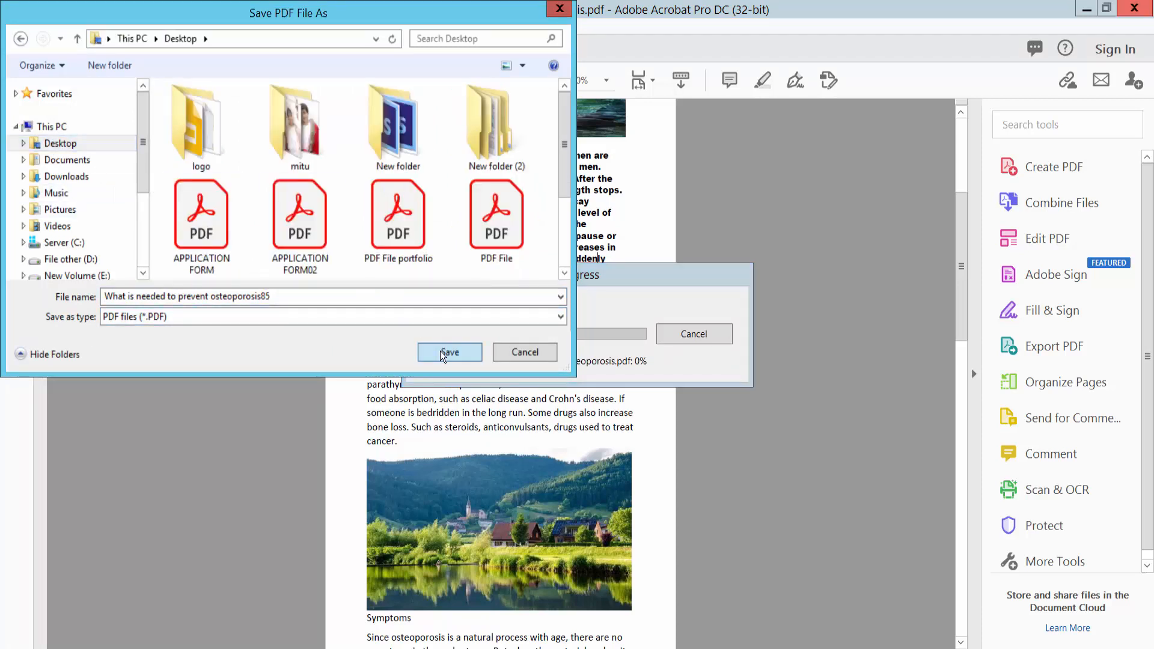
{"action": "left_click", "coordinate": [450, 352]}
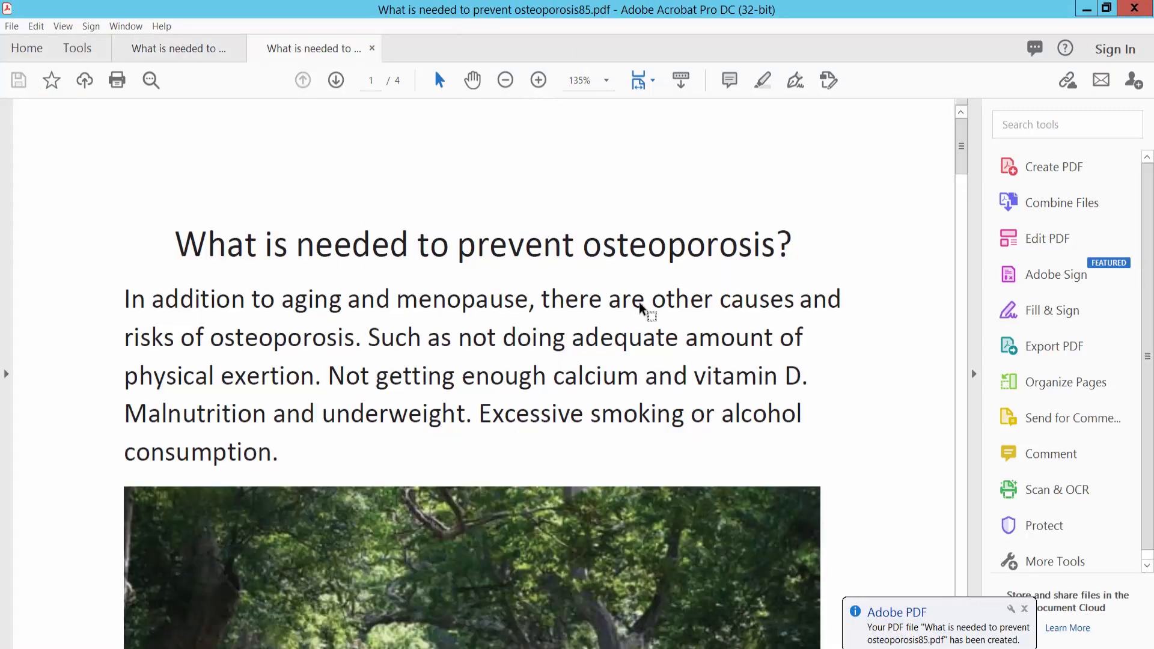
{"action": "left_click", "coordinate": [504, 80]}
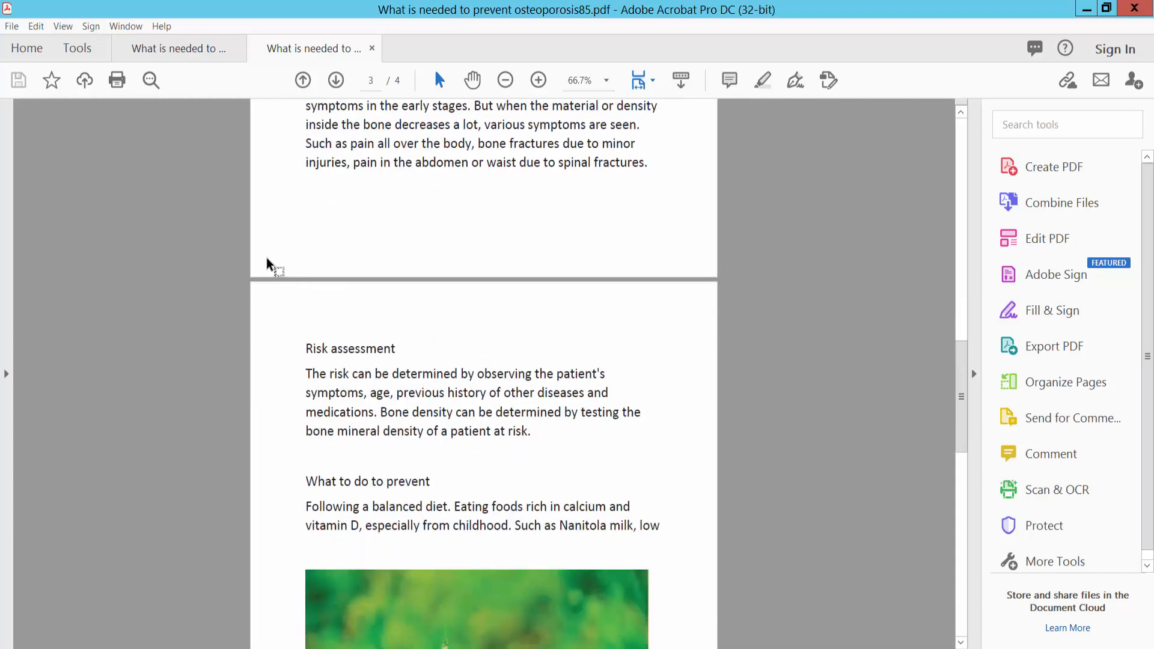
{"action": "mouse_move", "coordinate": [646, 362]}
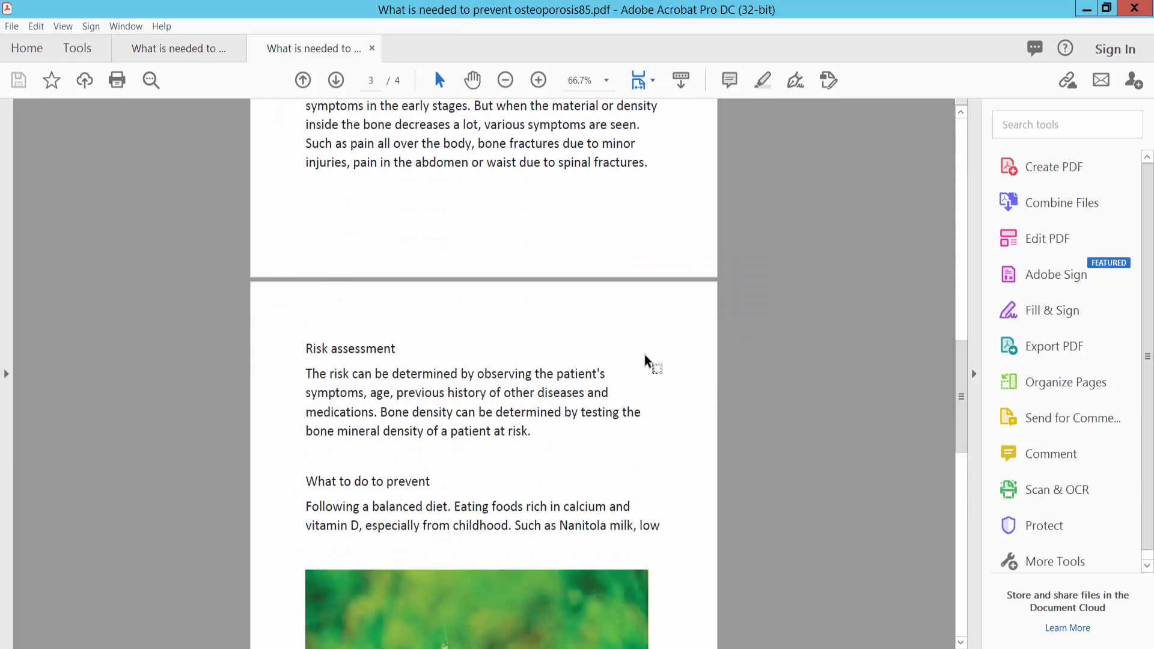
{"action": "scroll", "scroll_direction": "down", "scroll_amount": 3}
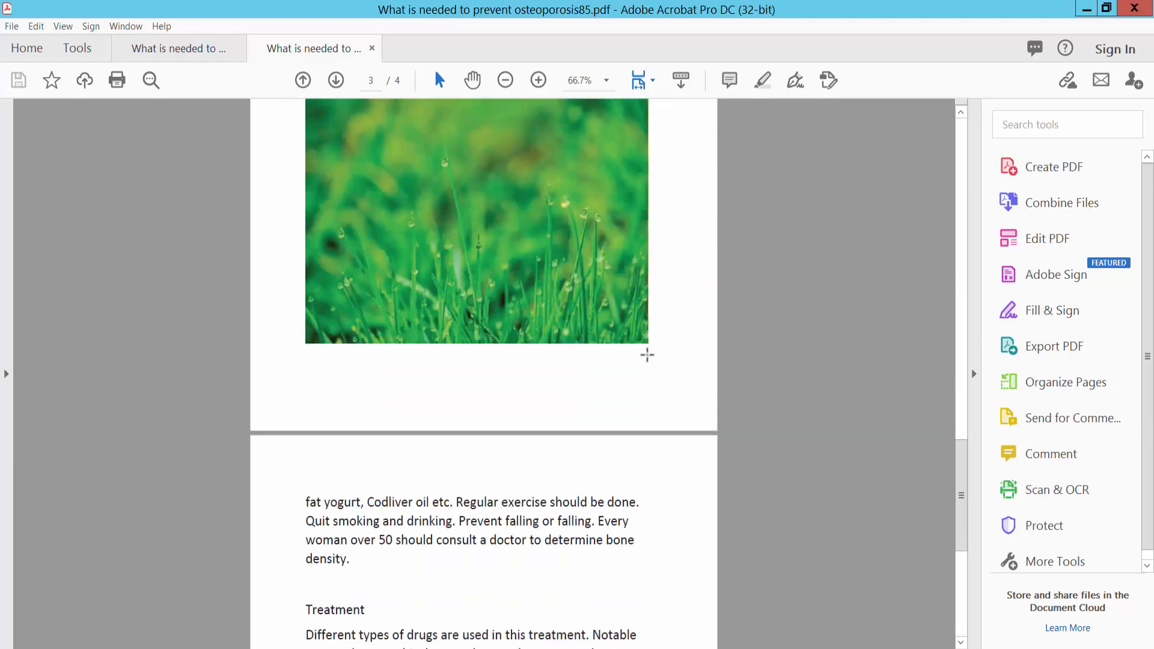